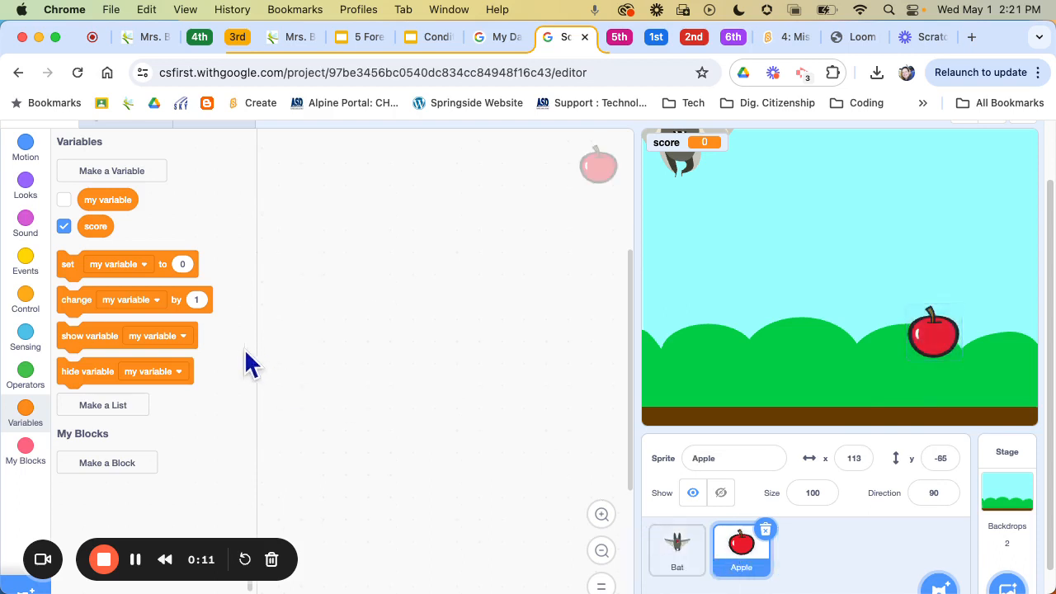
Drop a 'when green flag clicked' hat block into the Apple's code, then browse Motion and Control blocks
{"action": "left_click", "coordinate": [25, 260]}
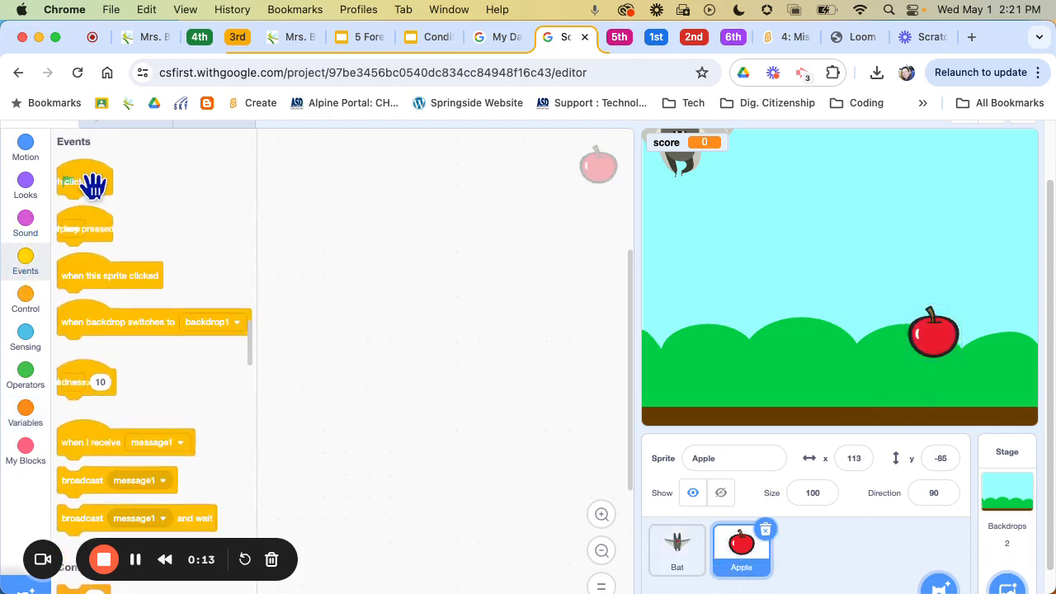
{"action": "left_click_drag", "start_coordinate": [82, 182], "coordinate": [369, 190]}
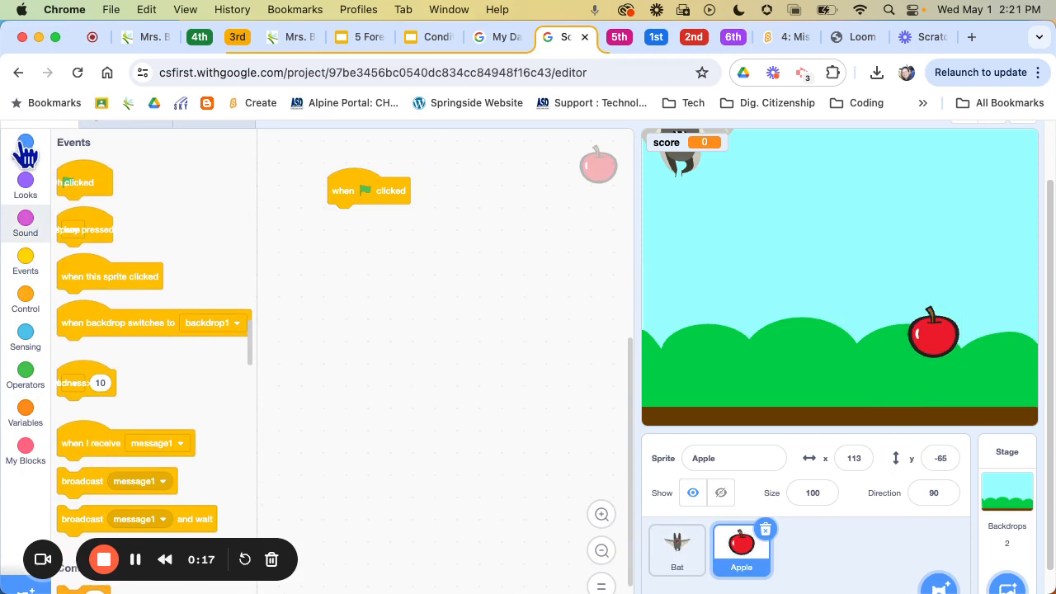
{"action": "left_click", "coordinate": [25, 147]}
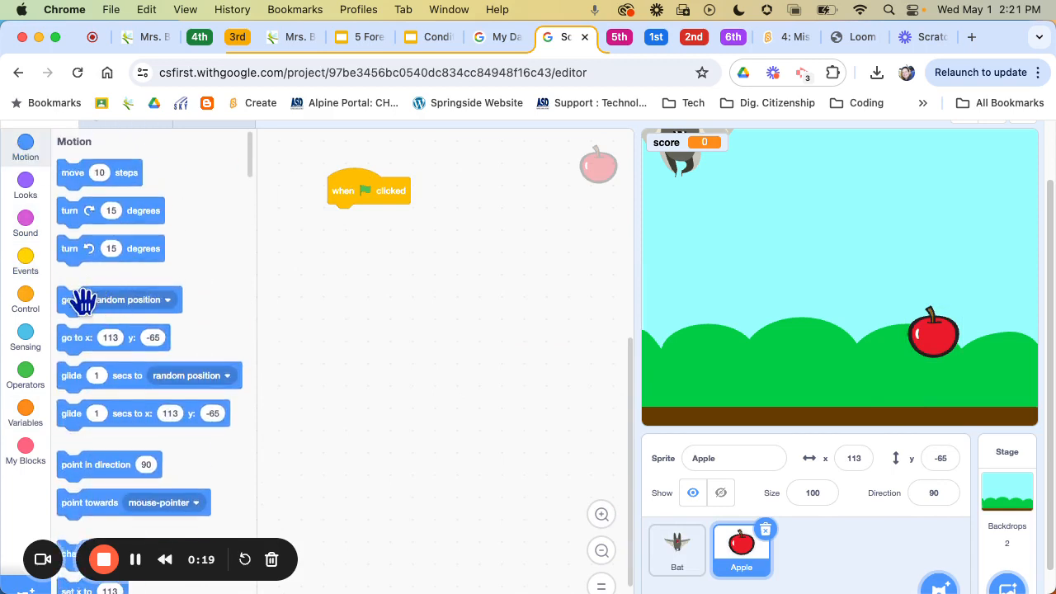
{"action": "mouse_move", "coordinate": [69, 423]}
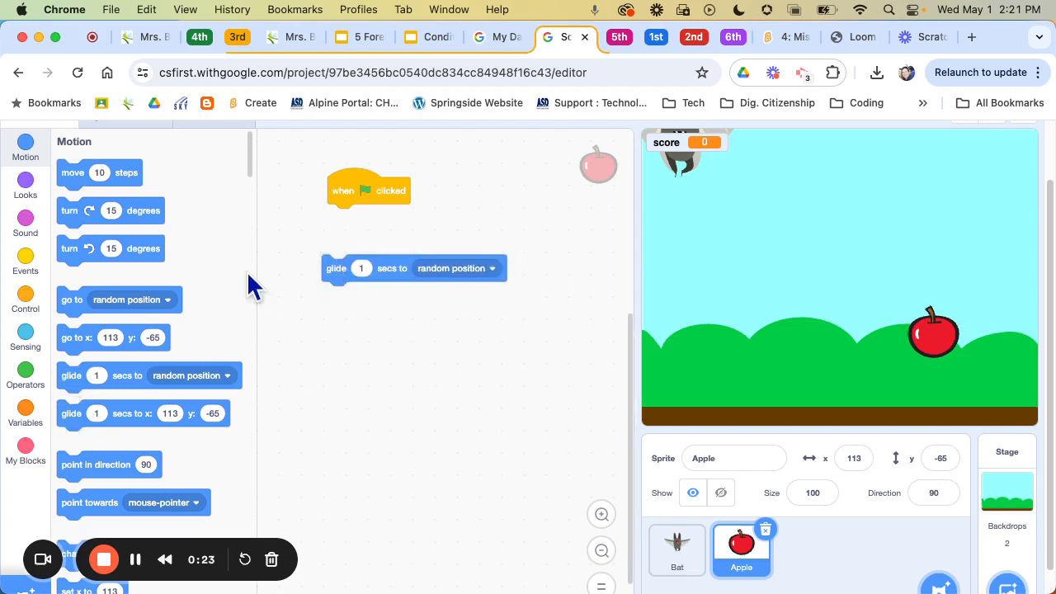
{"action": "left_click", "coordinate": [24, 302]}
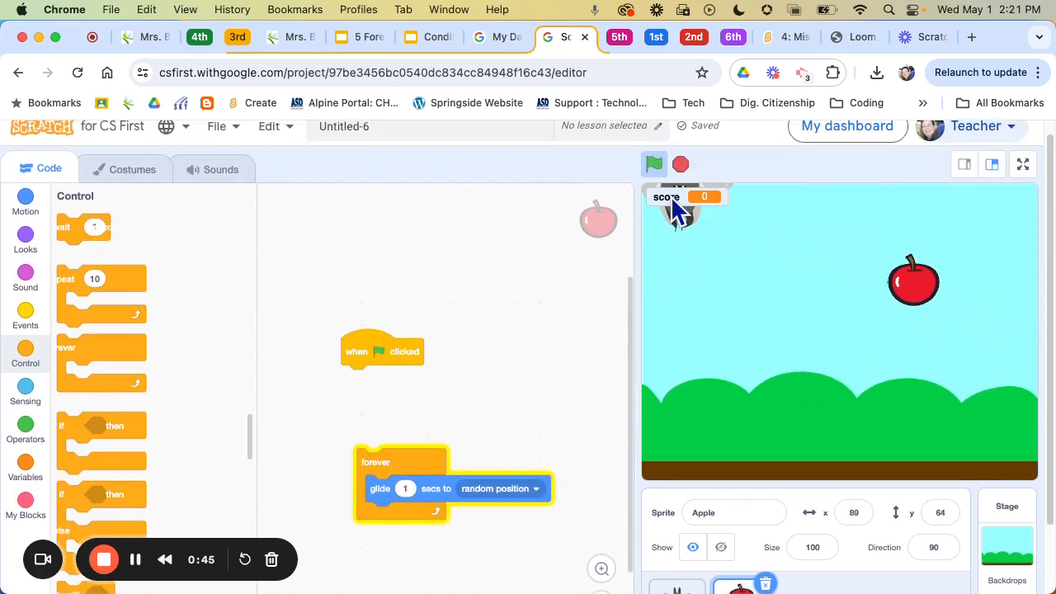
Attach 'move 10 steps' under the green-flag hat block
{"action": "left_click", "coordinate": [653, 164]}
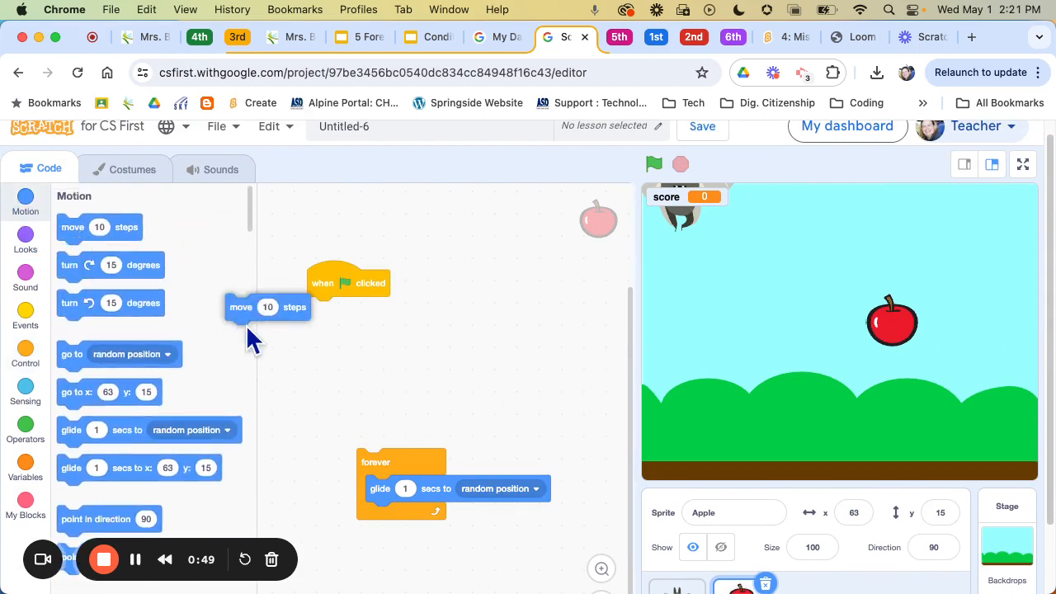
{"action": "left_click_drag", "start_coordinate": [268, 306], "coordinate": [350, 309]}
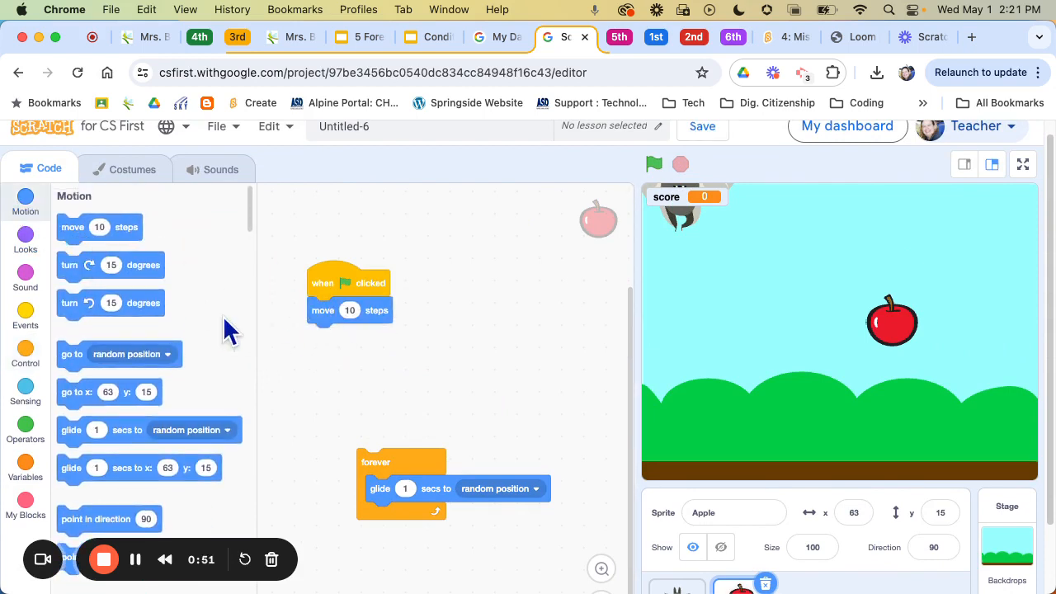
{"action": "scroll", "scroll_direction": "down", "scroll_amount": 3}
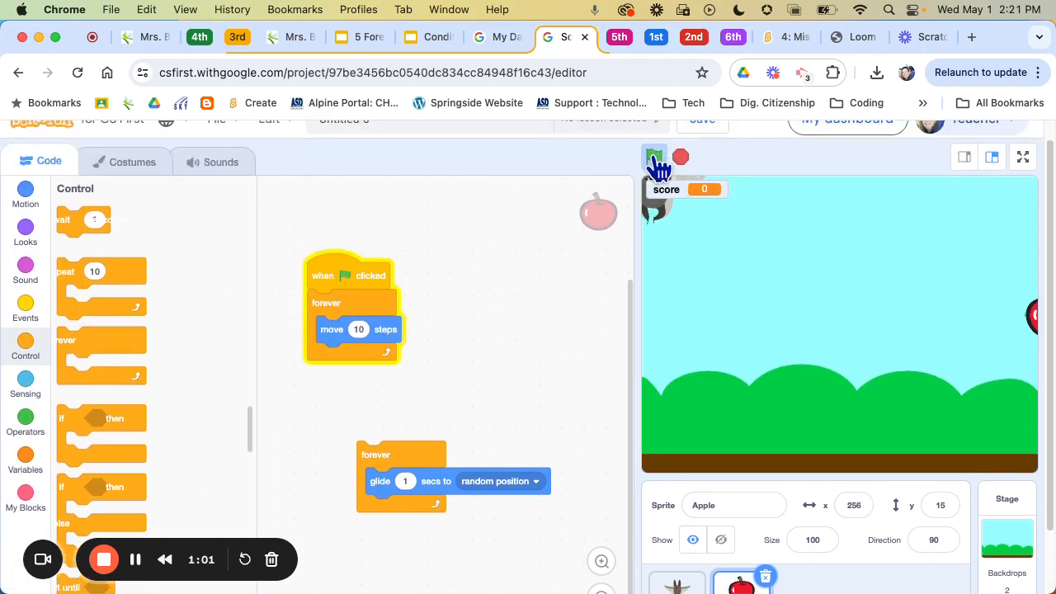
Add 'if on edge, bounce' after the move block and rerun the project to test bouncing
{"action": "left_click", "coordinate": [653, 156]}
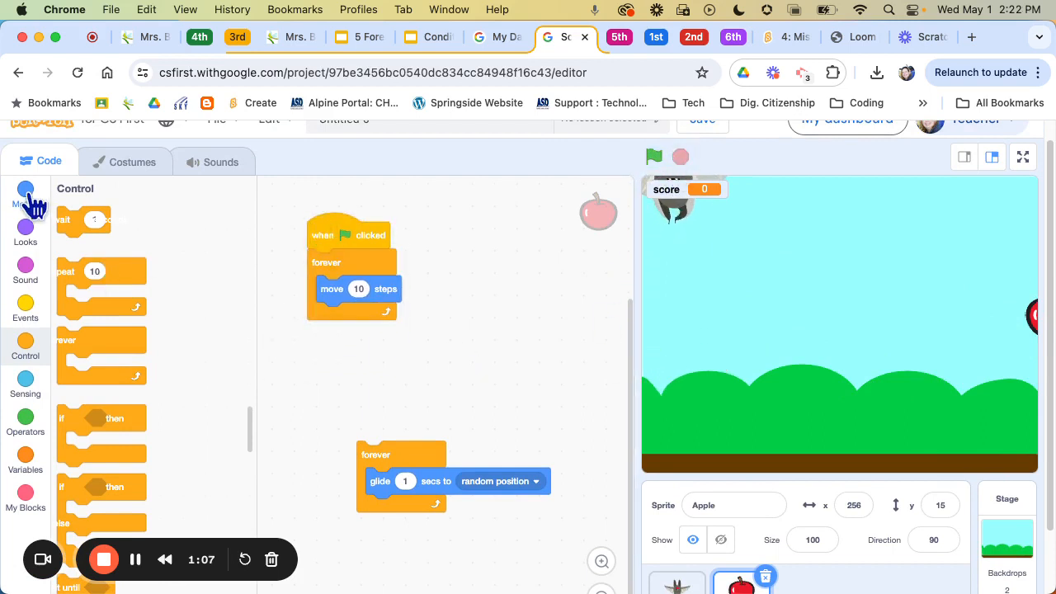
{"action": "left_click", "coordinate": [25, 198]}
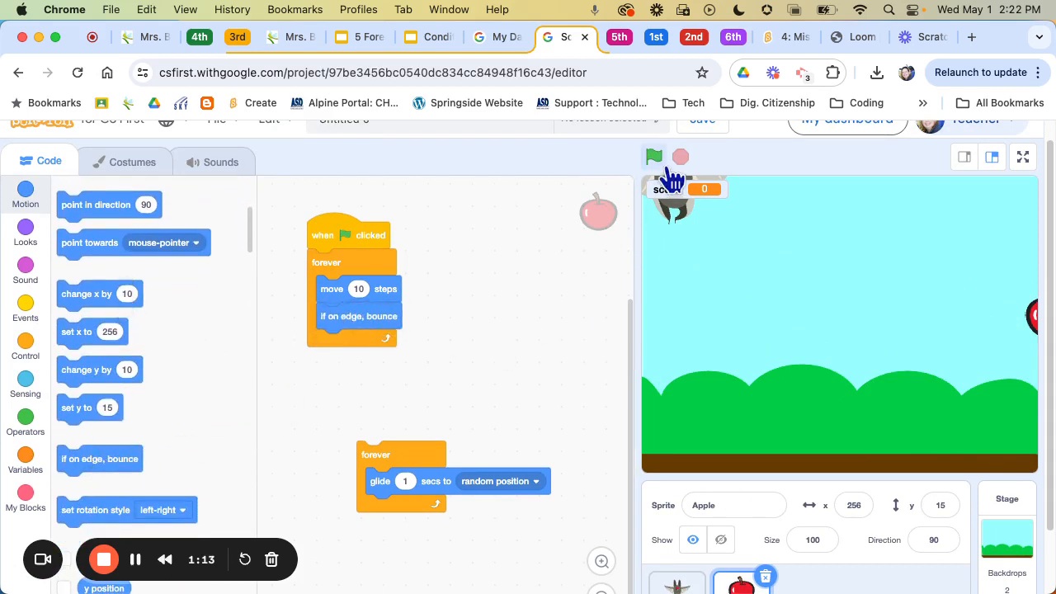
{"action": "left_click", "coordinate": [654, 156]}
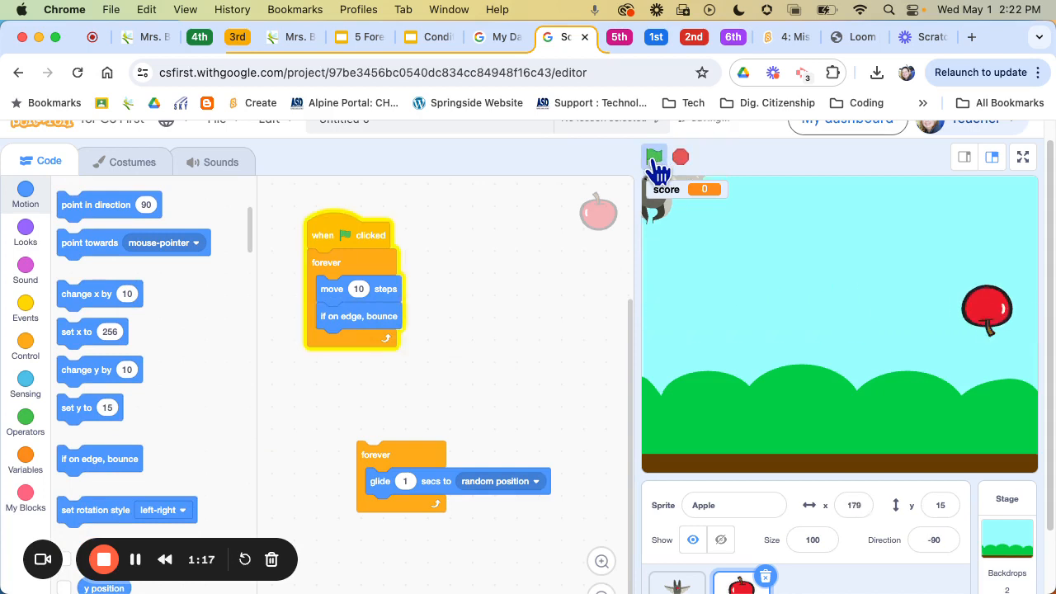
{"action": "left_click", "coordinate": [654, 156]}
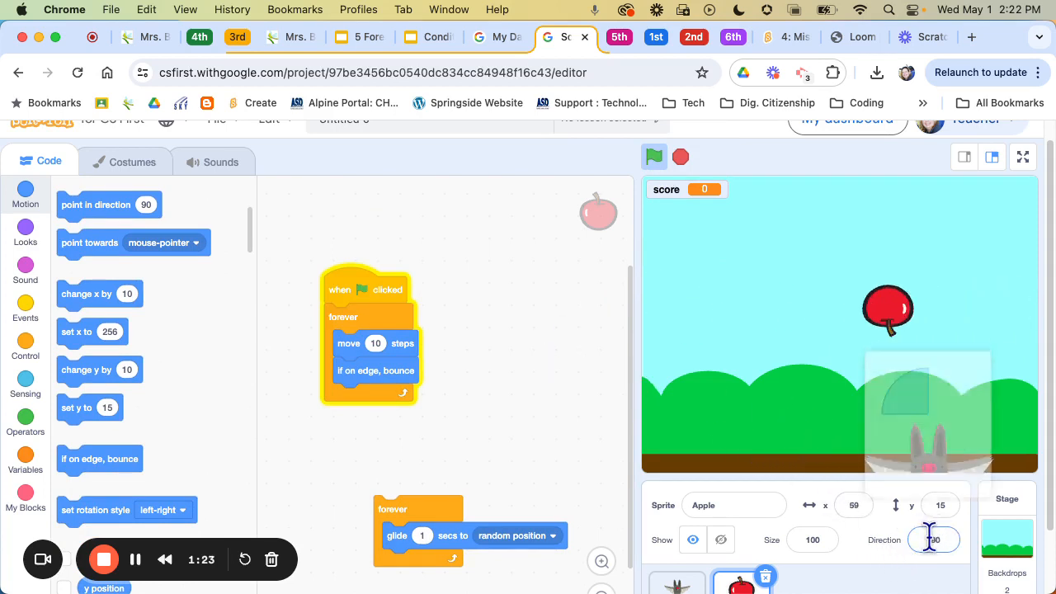
Stop the running game with the red stop sign
{"action": "left_click", "coordinate": [933, 539]}
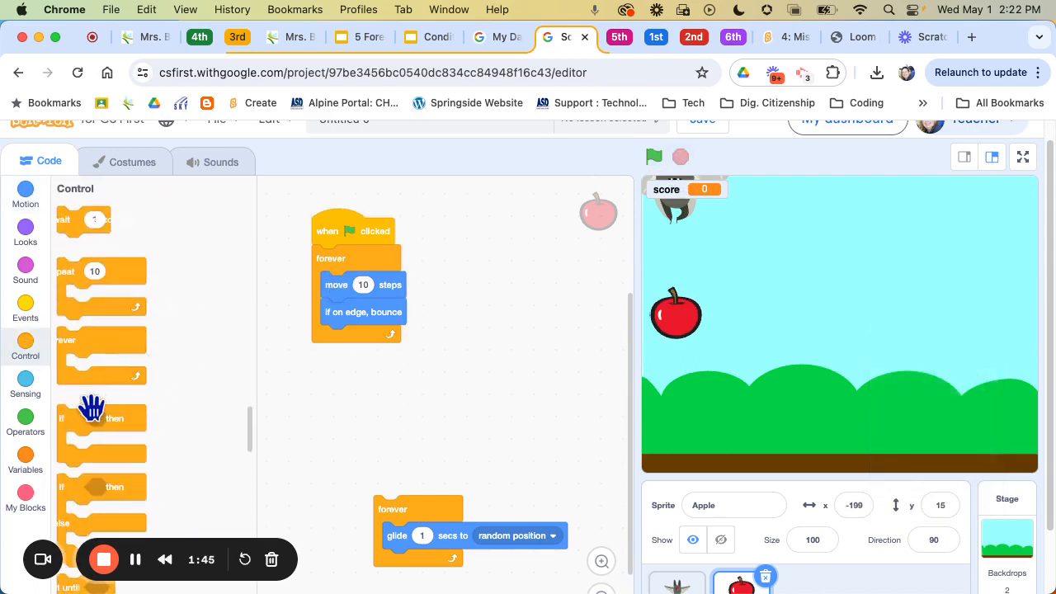
Add an 'if touching Bat?' check that changes score by 1, then run the game to test
{"action": "left_click_drag", "start_coordinate": [95, 412], "coordinate": [363, 338]}
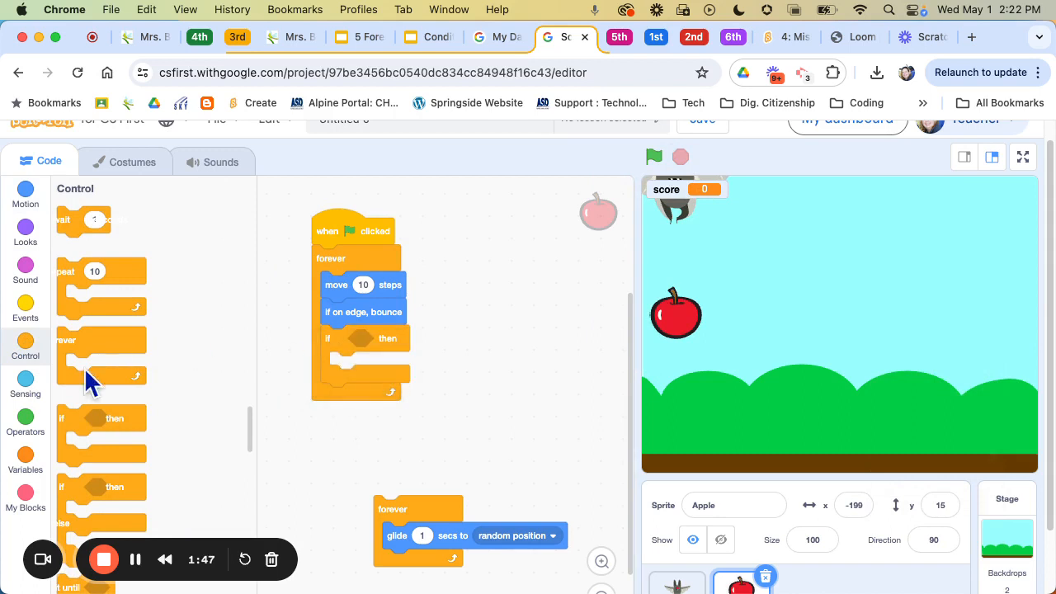
{"action": "left_click", "coordinate": [24, 384]}
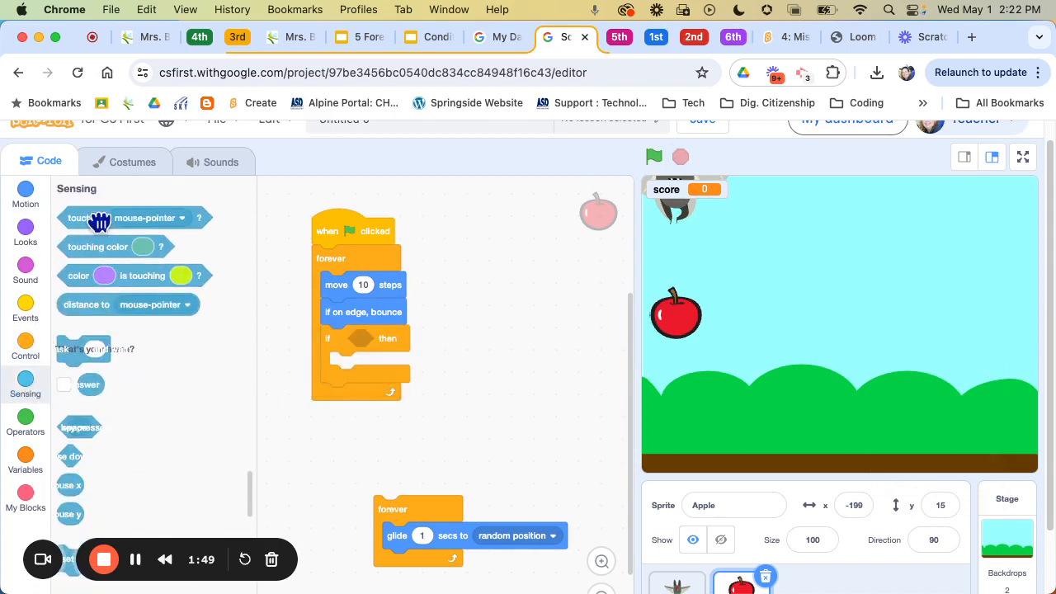
{"action": "left_click_drag", "start_coordinate": [85, 218], "coordinate": [404, 338]}
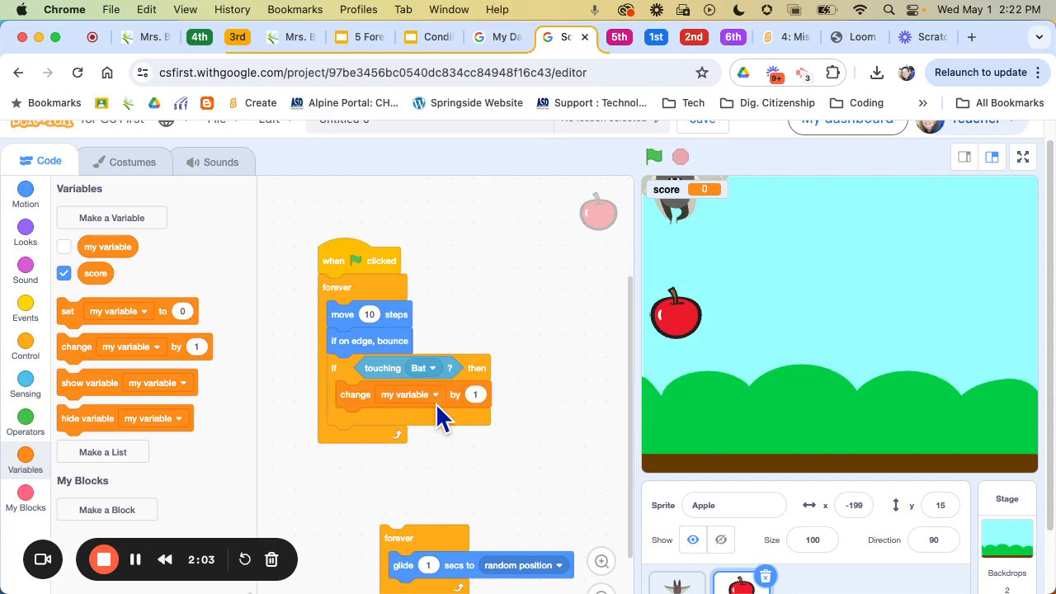
{"action": "left_click", "coordinate": [410, 394]}
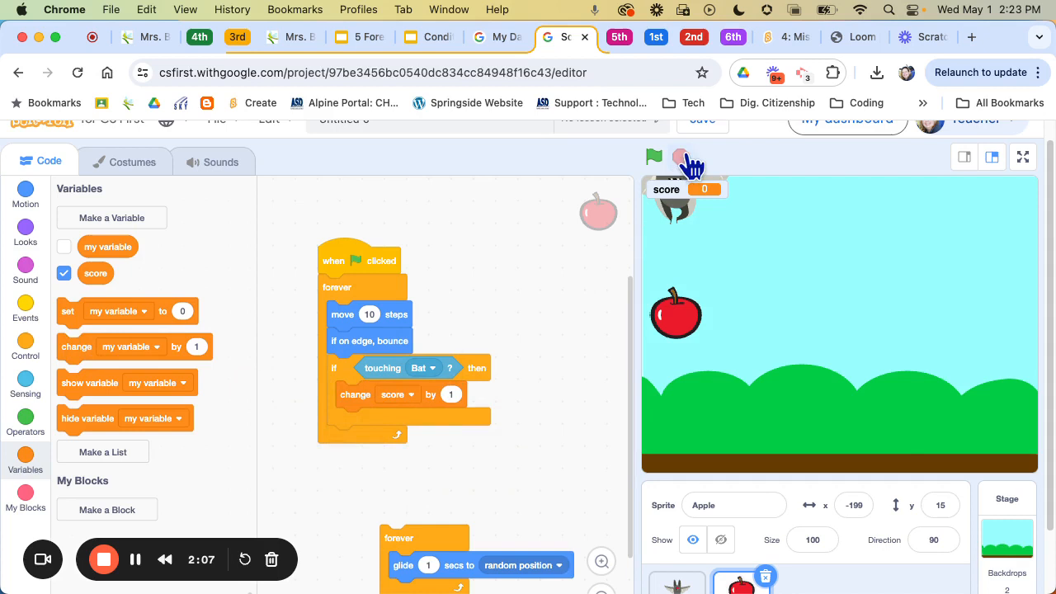
{"action": "left_click", "coordinate": [653, 156]}
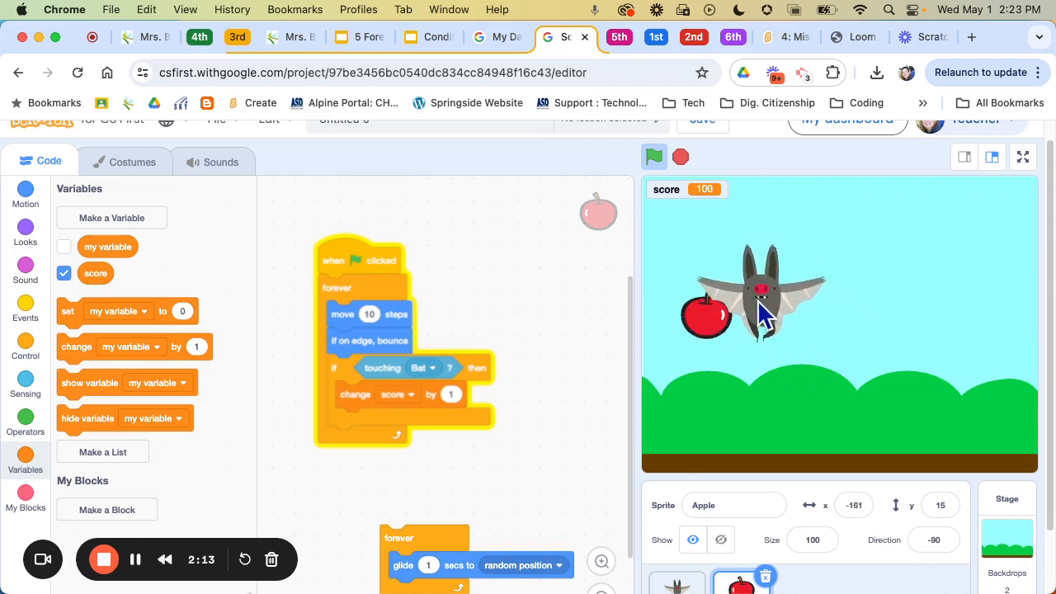
{"action": "left_click", "coordinate": [653, 157]}
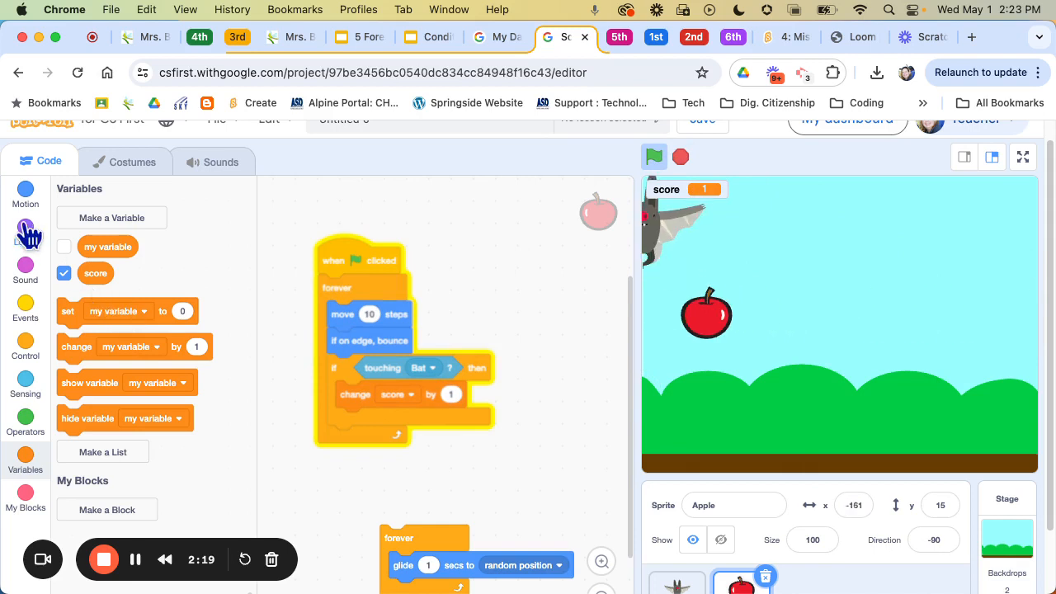
Place a Looks 'hide' block right after 'change score by 1'
{"action": "left_click", "coordinate": [25, 224]}
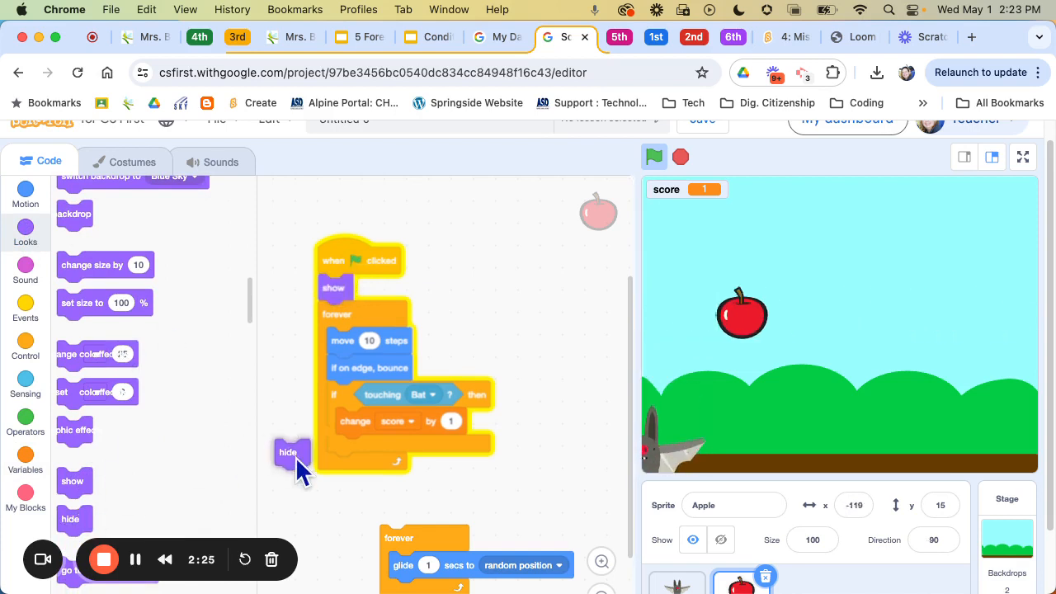
{"action": "left_click_drag", "start_coordinate": [288, 451], "coordinate": [346, 448]}
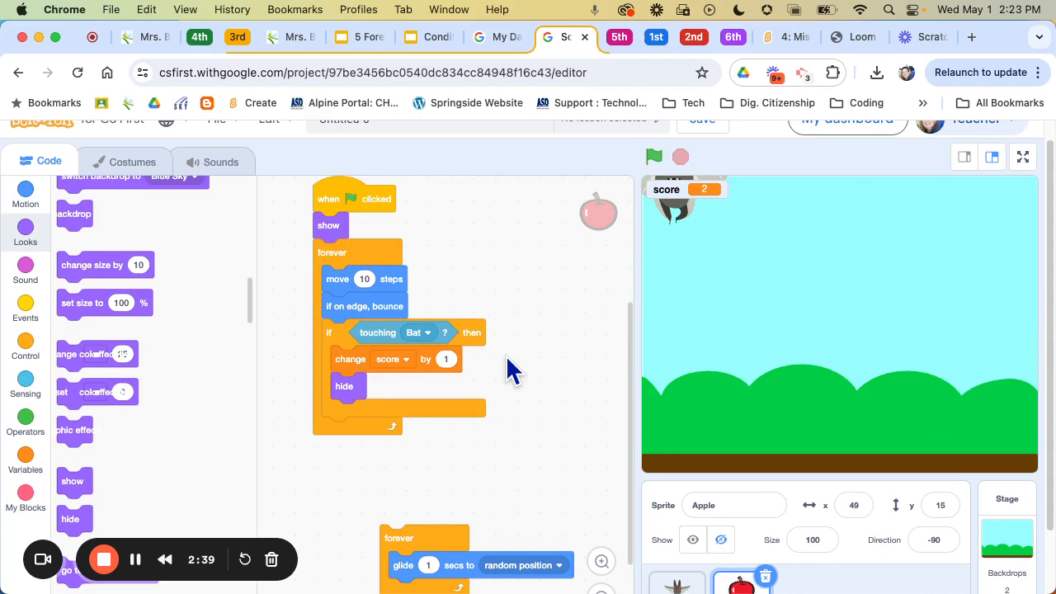
{"action": "mouse_move", "coordinate": [216, 354]}
{"action": "type", "text": "2"}
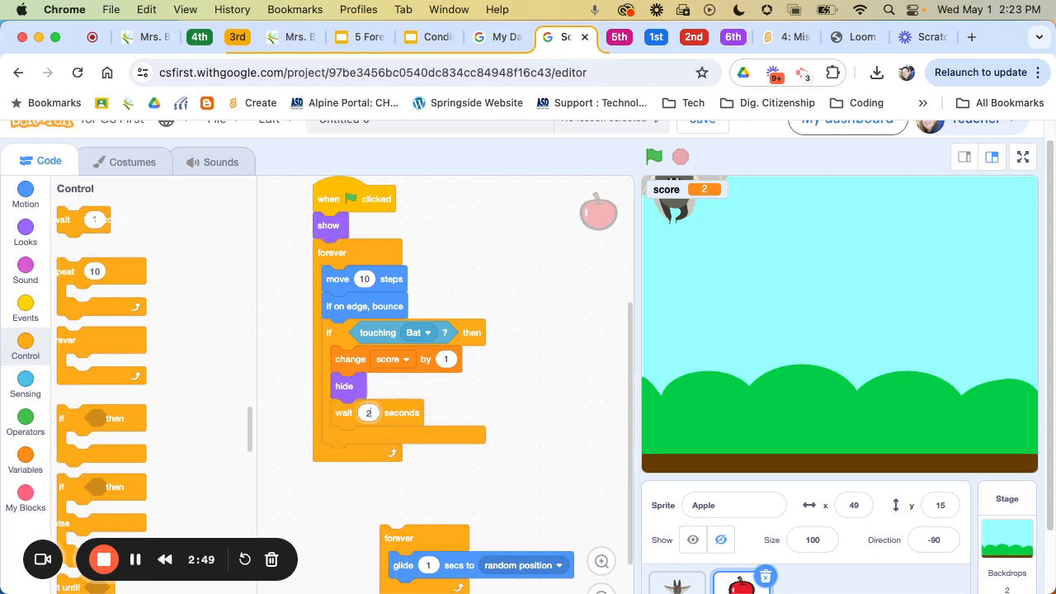
{"action": "mouse_move", "coordinate": [111, 264]}
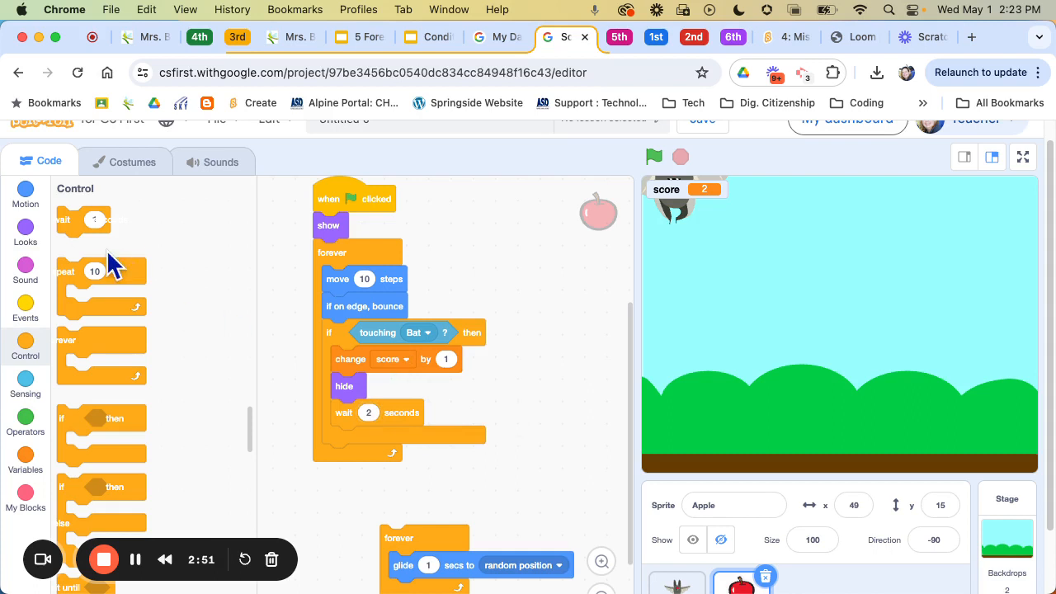
Add 'go to random position' from Motion after 'hide' and run the finished Apple script
{"action": "left_click", "coordinate": [25, 193]}
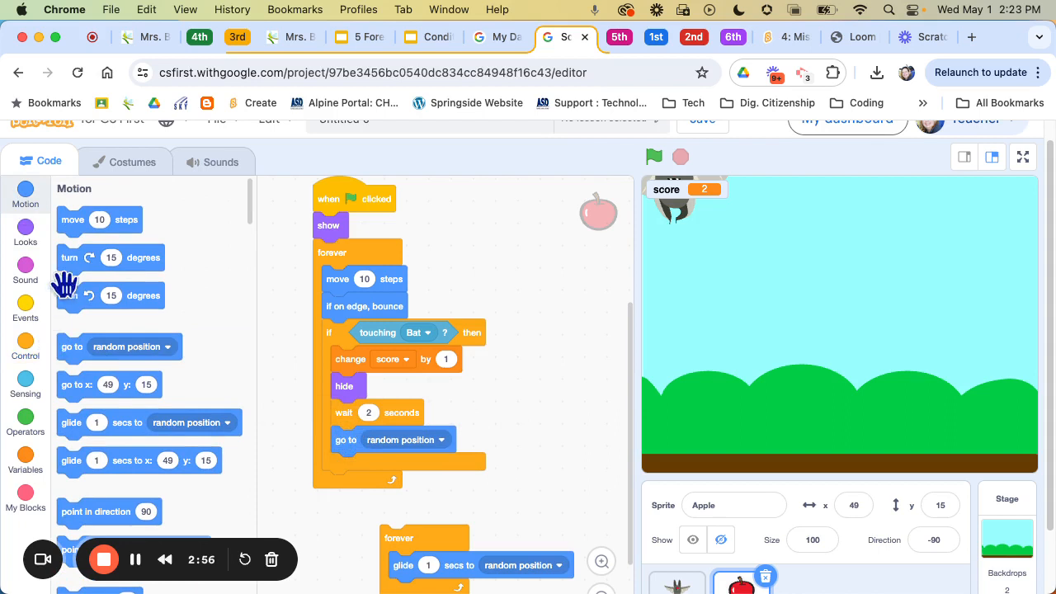
{"action": "scroll", "scroll_direction": "down", "scroll_amount": 3}
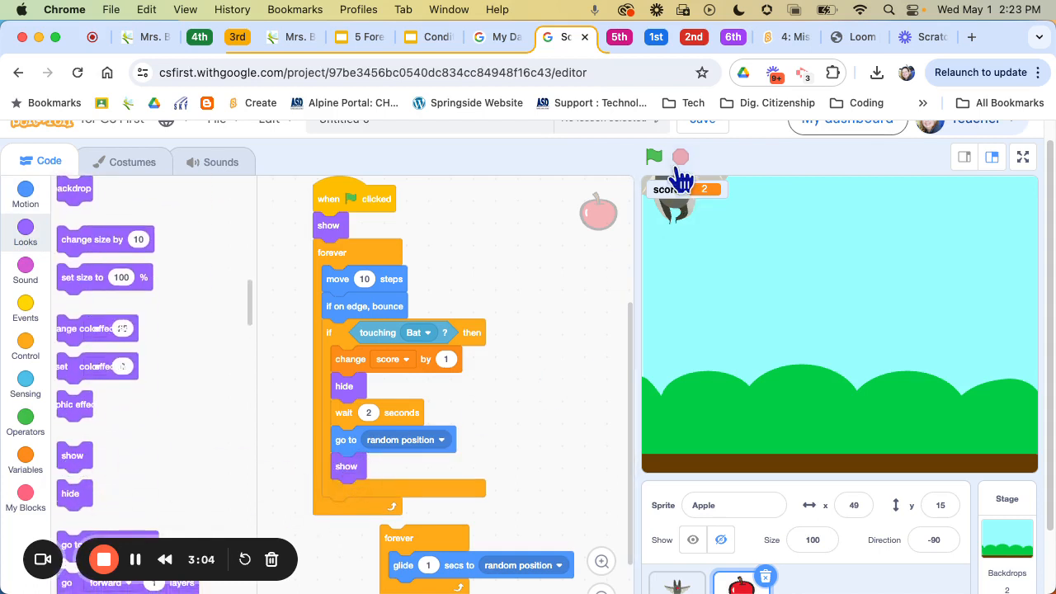
{"action": "left_click", "coordinate": [654, 156]}
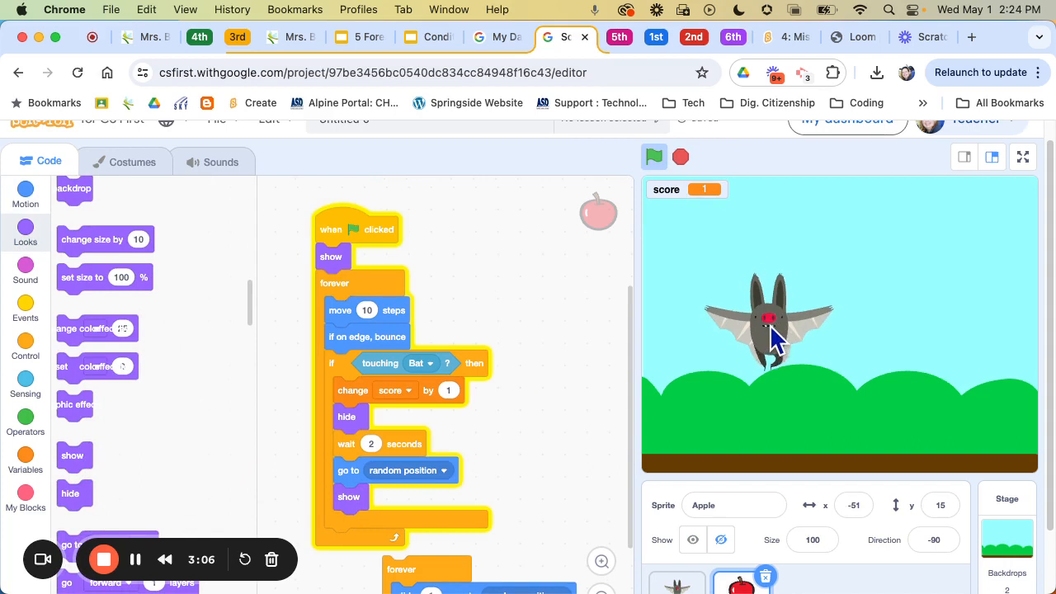